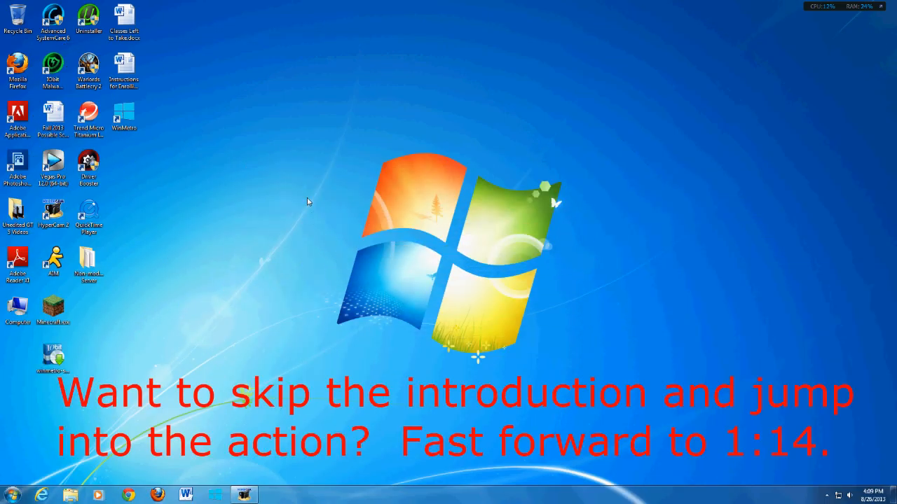
pyautogui.moveTo(321, 224)
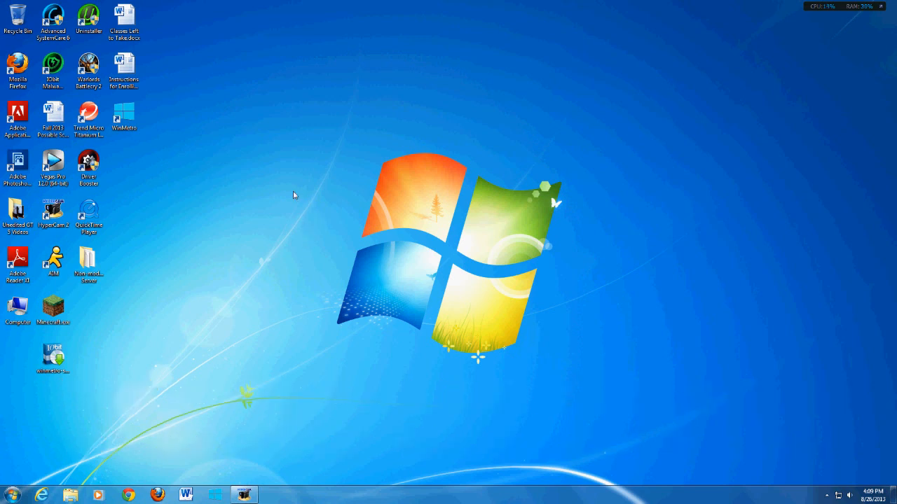
pyautogui.moveTo(213, 163)
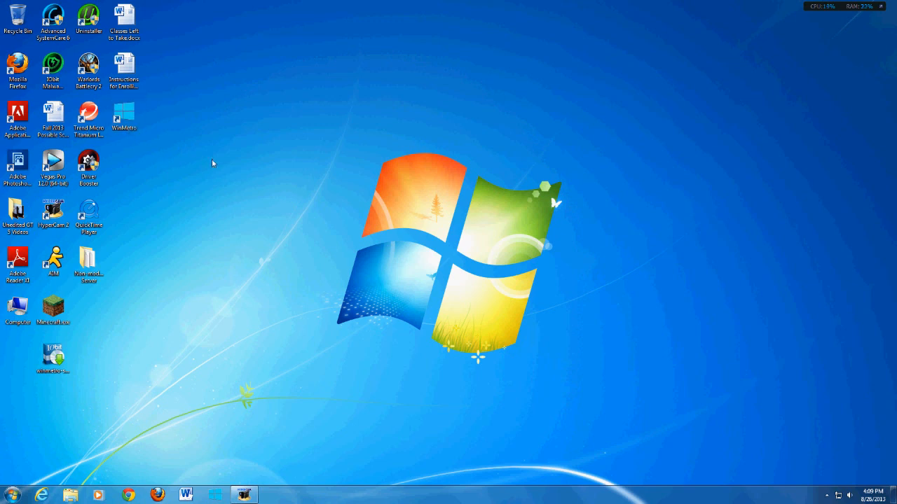
pyautogui.moveTo(253, 177)
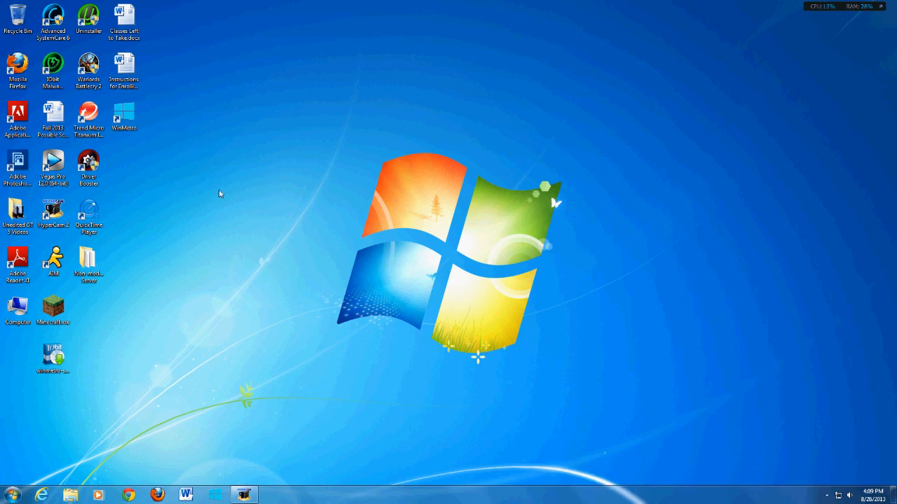
pyautogui.moveTo(237, 410)
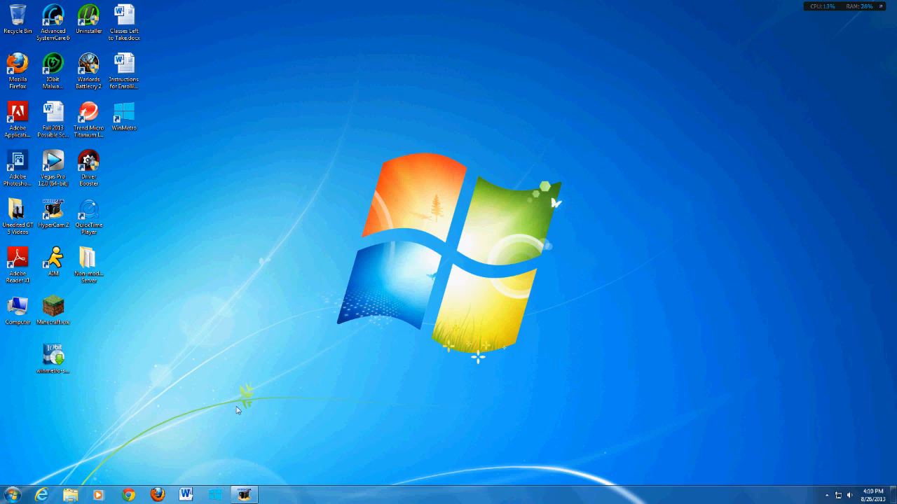
pyautogui.moveTo(238, 328)
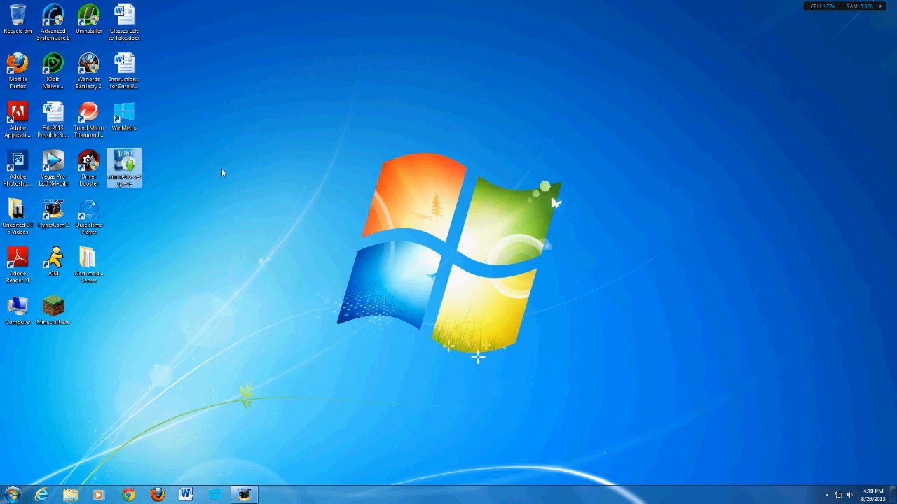
pyautogui.moveTo(124, 166)
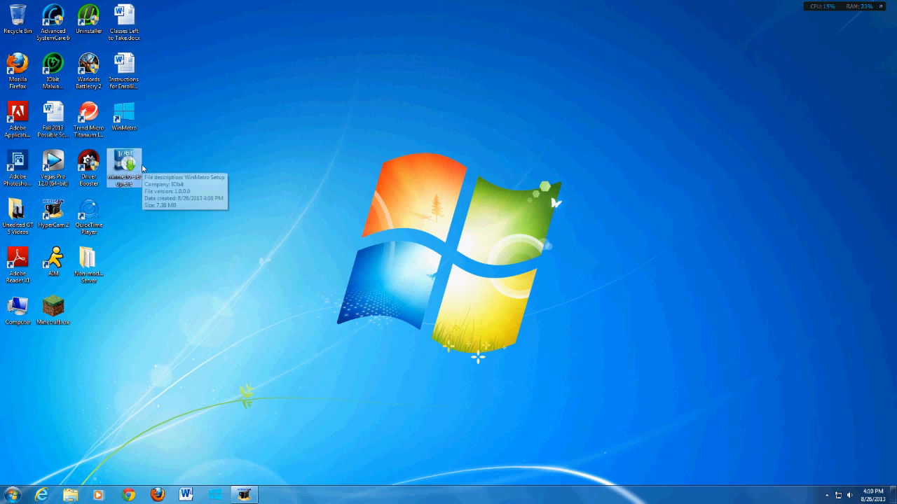
pyautogui.moveTo(384, 146)
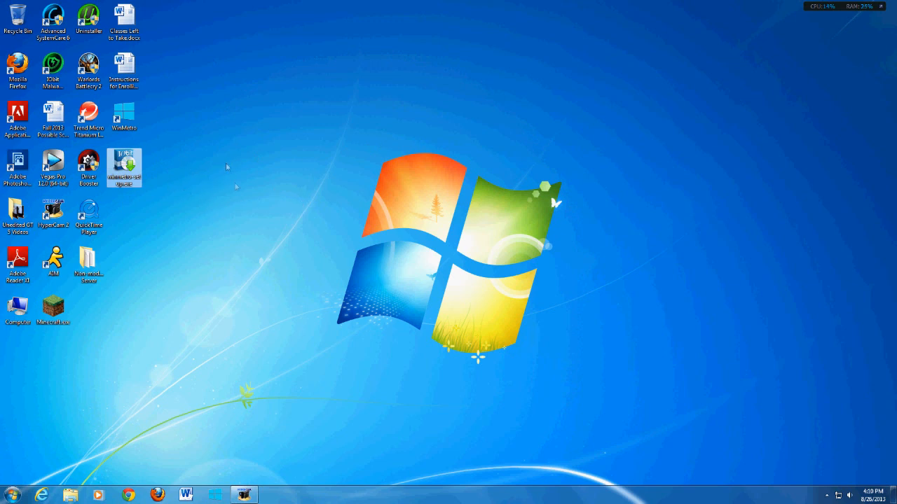
pyautogui.moveTo(311, 233)
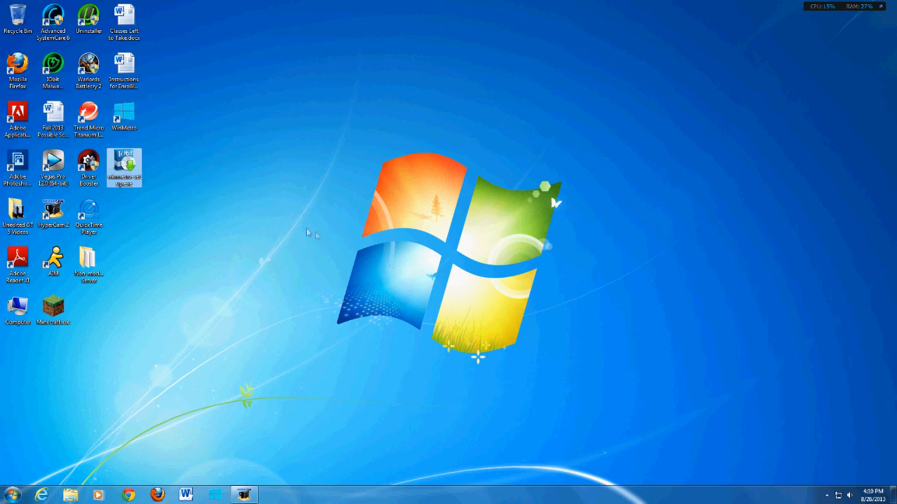
pyautogui.moveTo(343, 235)
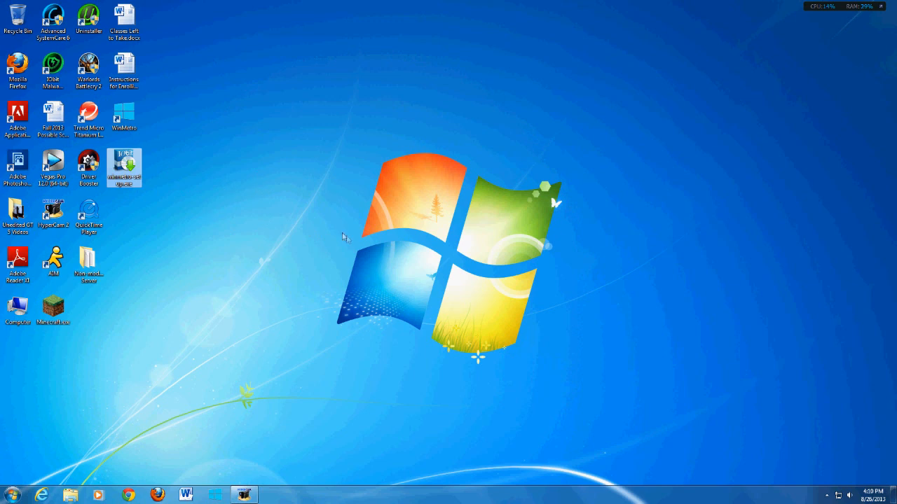
pyautogui.moveTo(182, 129)
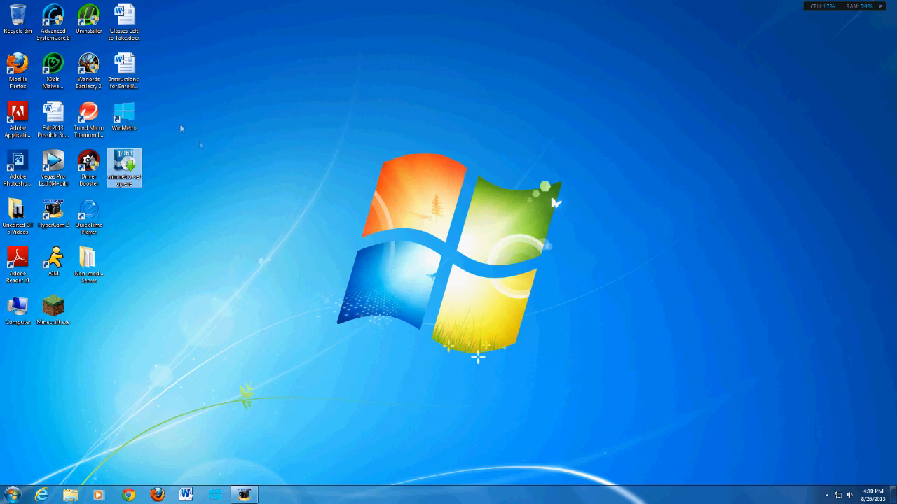
pyautogui.moveTo(199, 161)
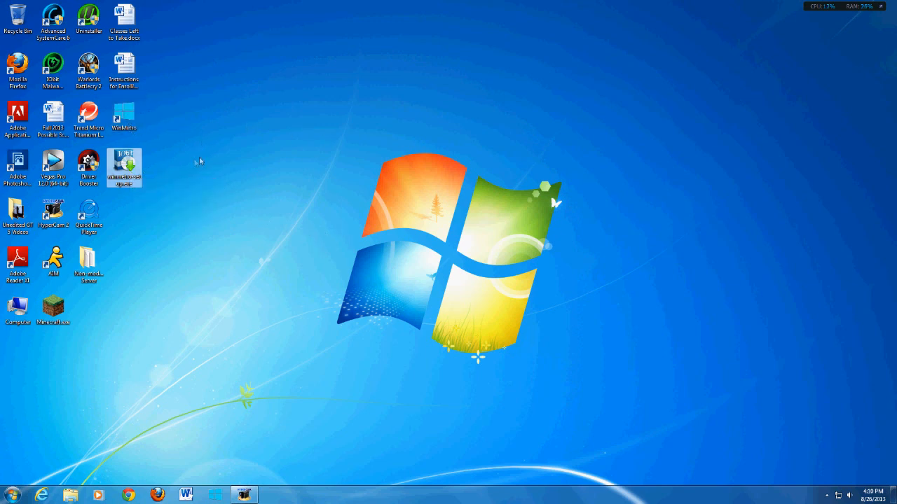
pyautogui.moveTo(125, 166)
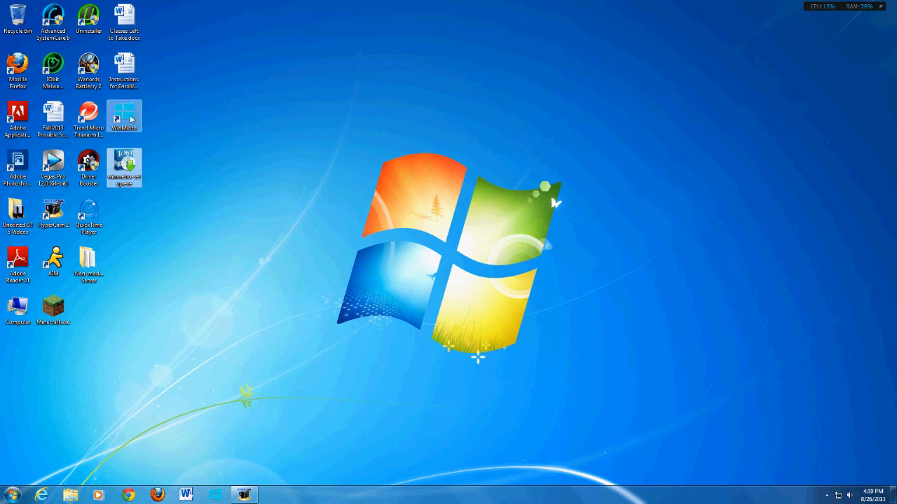
pyautogui.moveTo(210, 153)
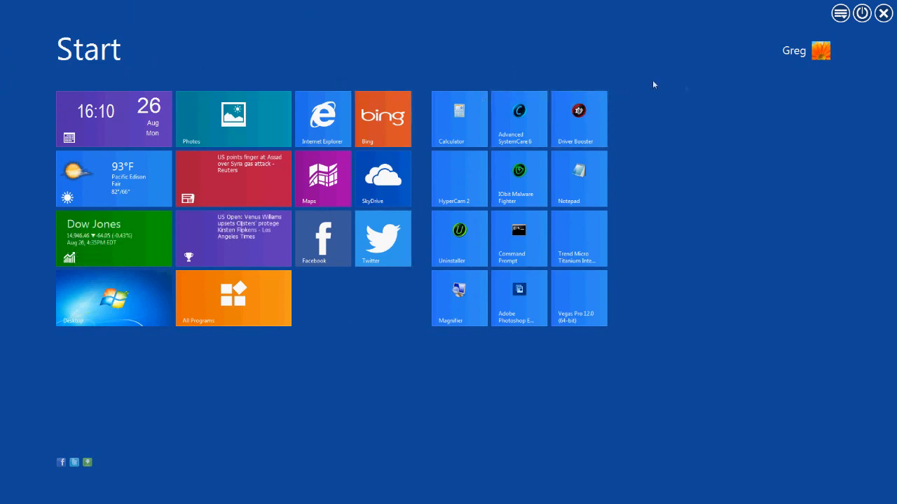
pyautogui.moveTo(156, 50)
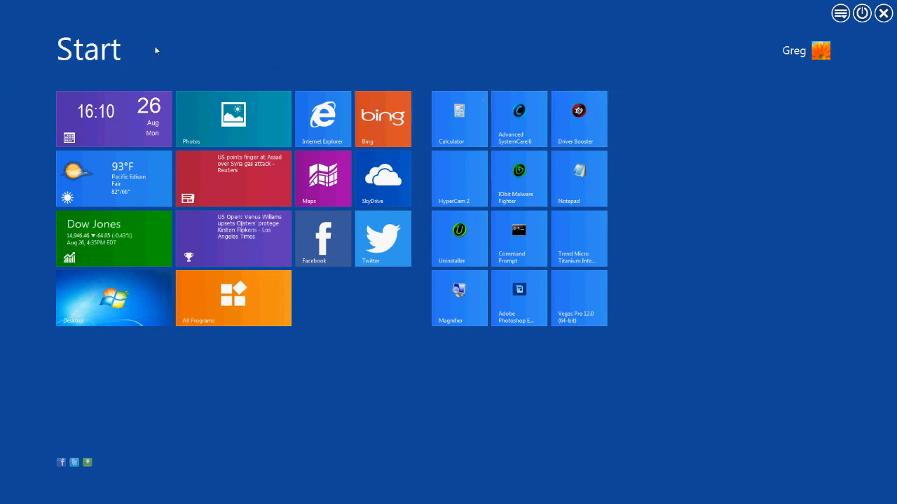
pyautogui.moveTo(556, 42)
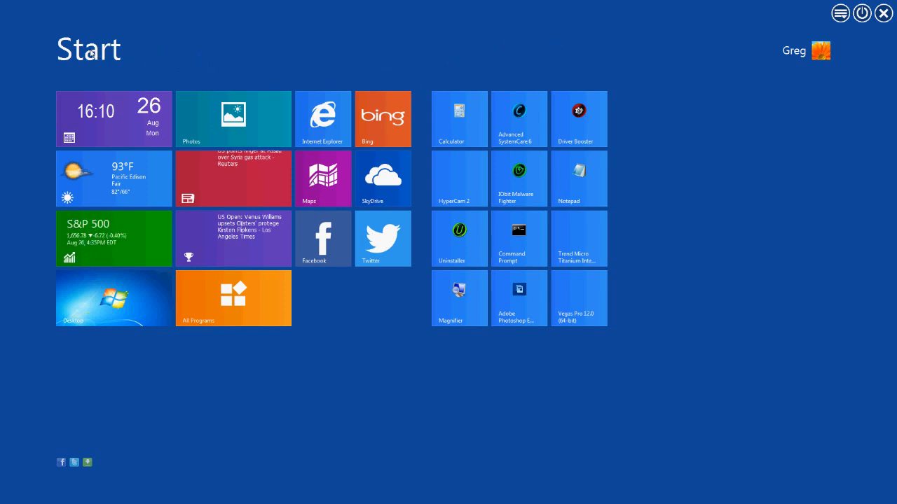
pyautogui.moveTo(238, 73)
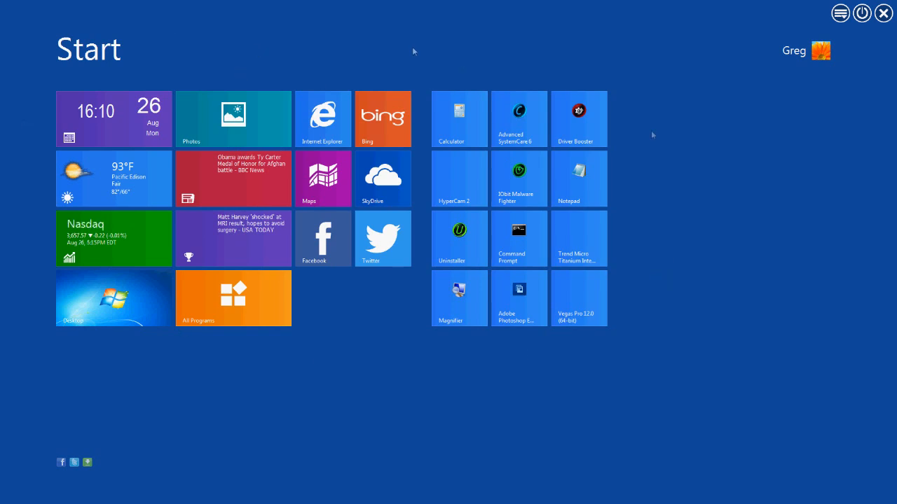
pyautogui.moveTo(300, 59)
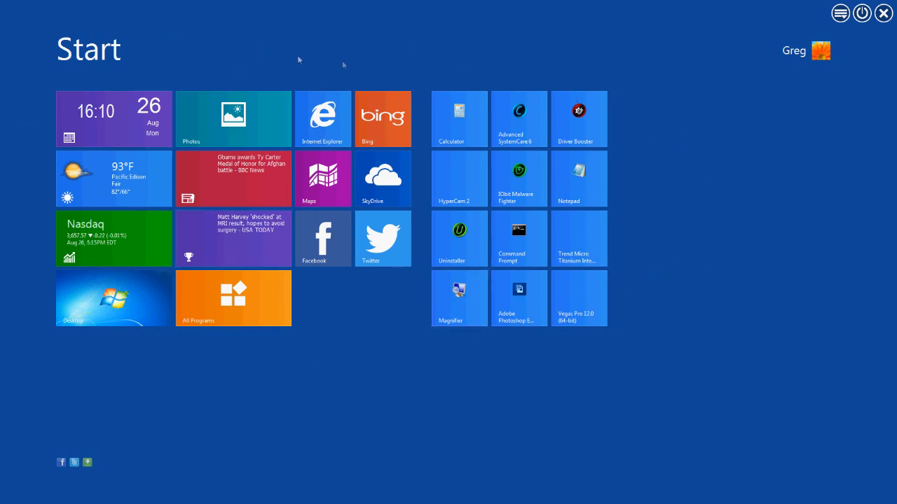
pyautogui.moveTo(350, 60)
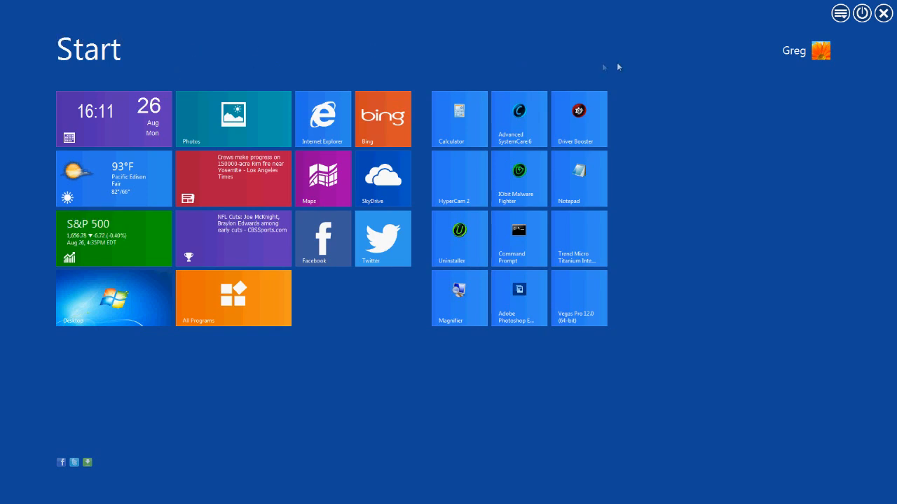
pyautogui.moveTo(541, 39)
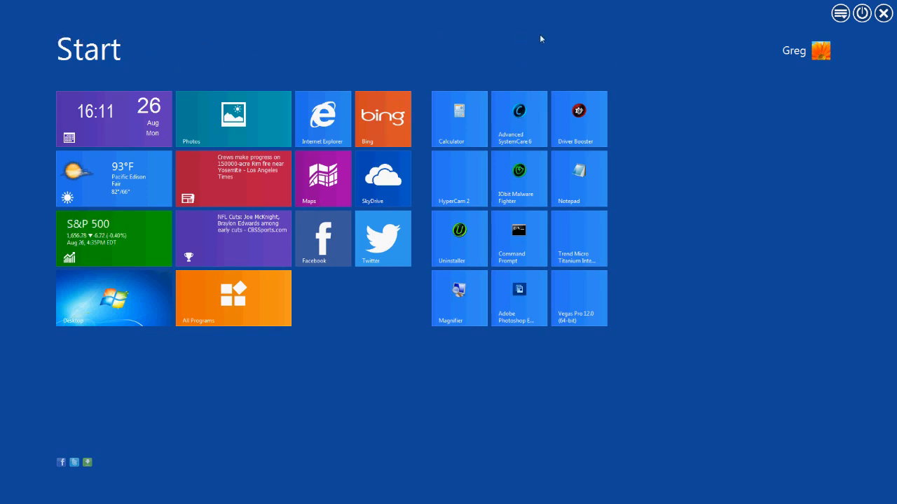
pyautogui.moveTo(322, 36)
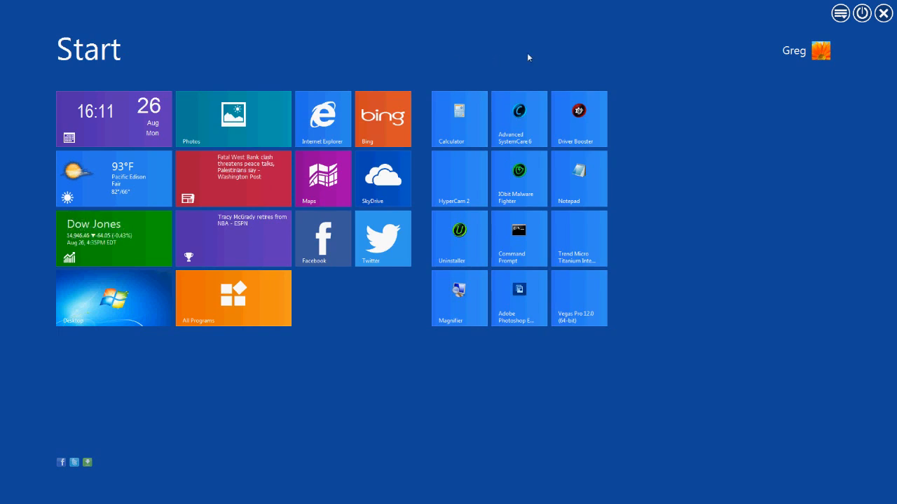
pyautogui.moveTo(163, 39)
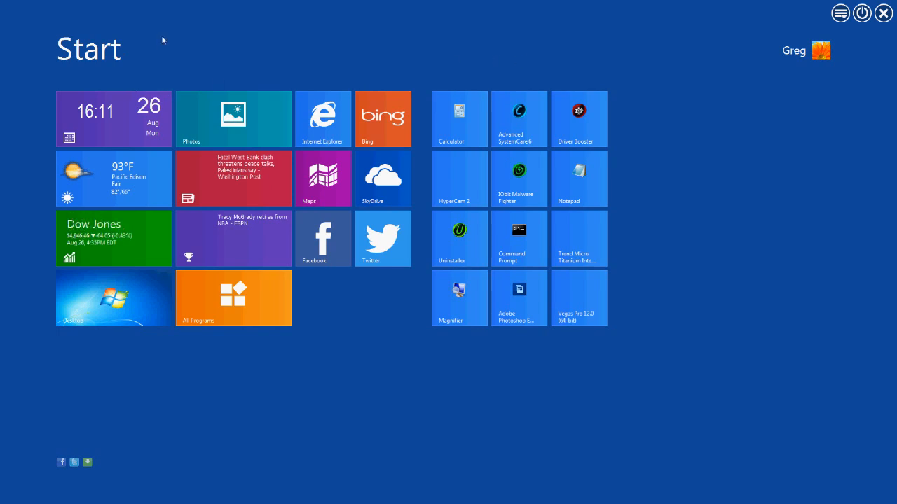
pyautogui.moveTo(416, 43)
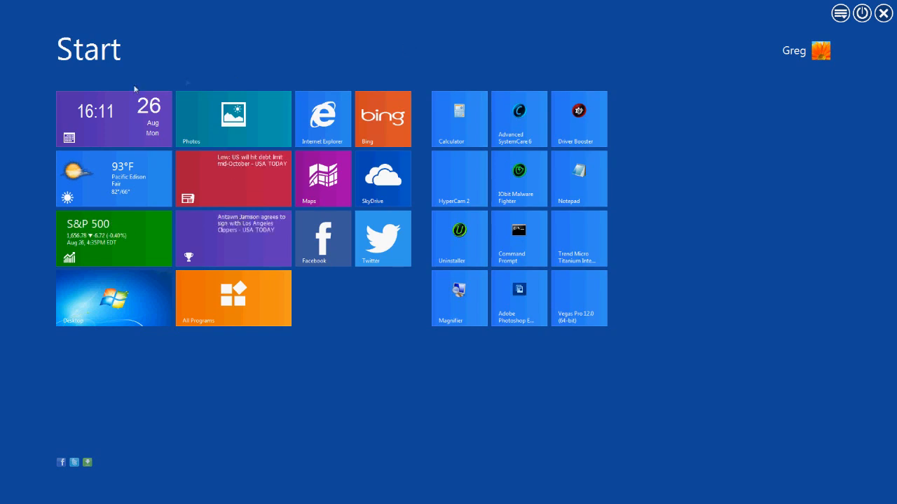
pyautogui.moveTo(541, 51)
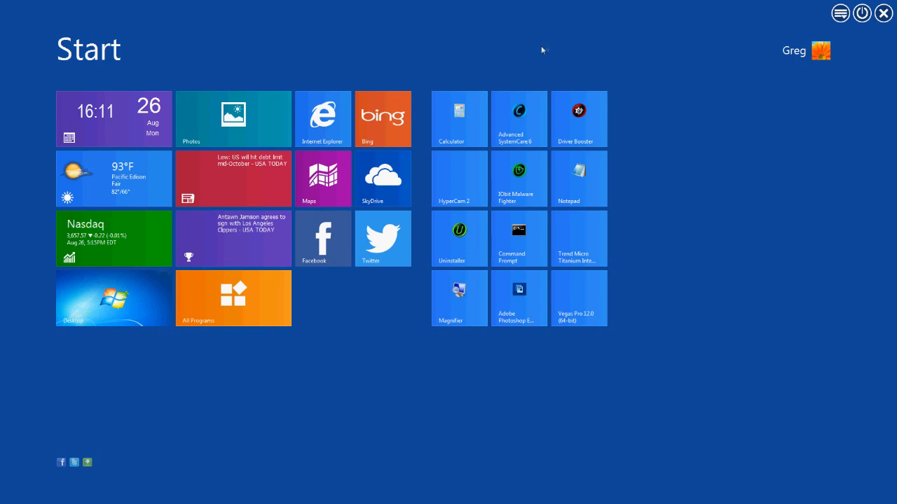
pyautogui.moveTo(373, 69)
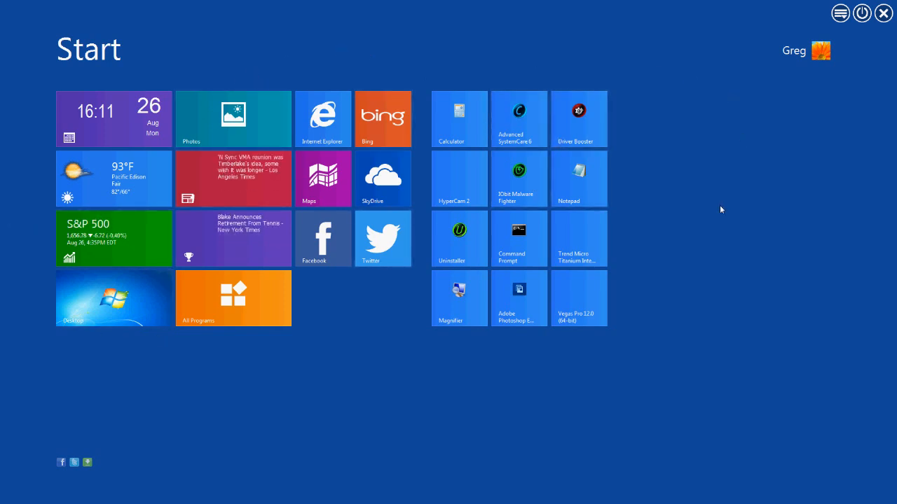
pyautogui.moveTo(232, 51)
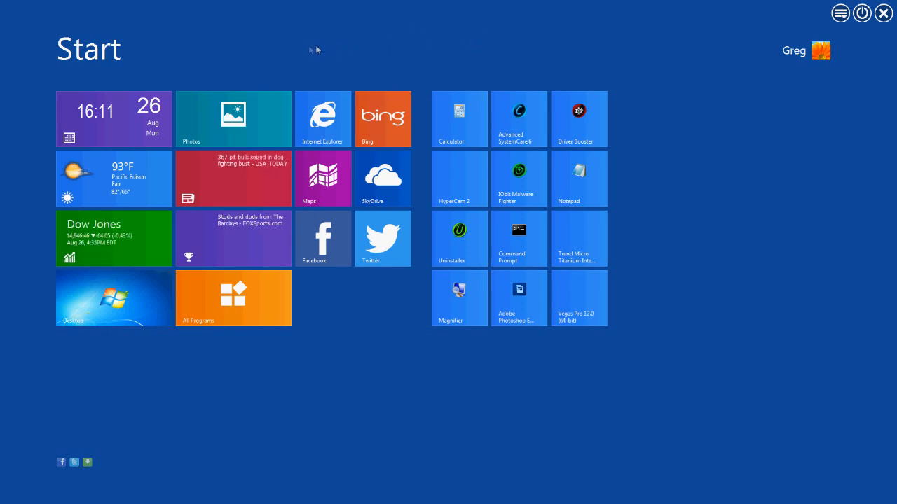
pyautogui.moveTo(153, 59)
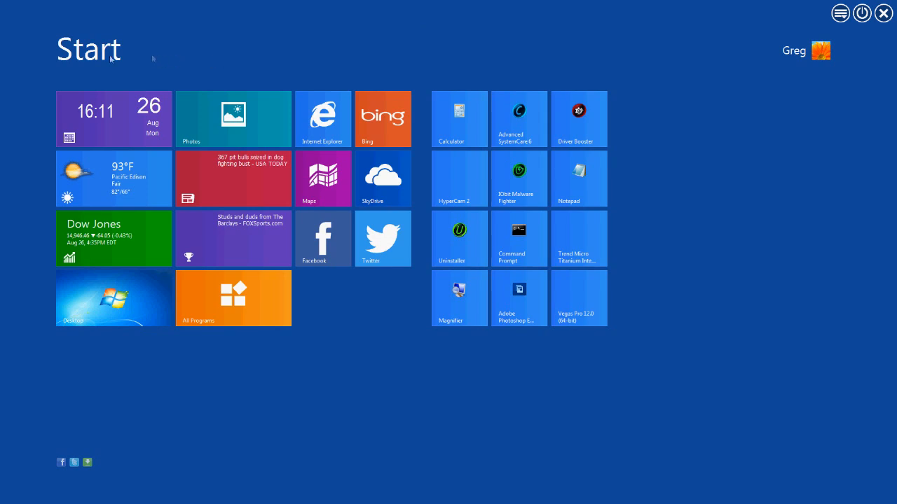
pyautogui.moveTo(285, 72)
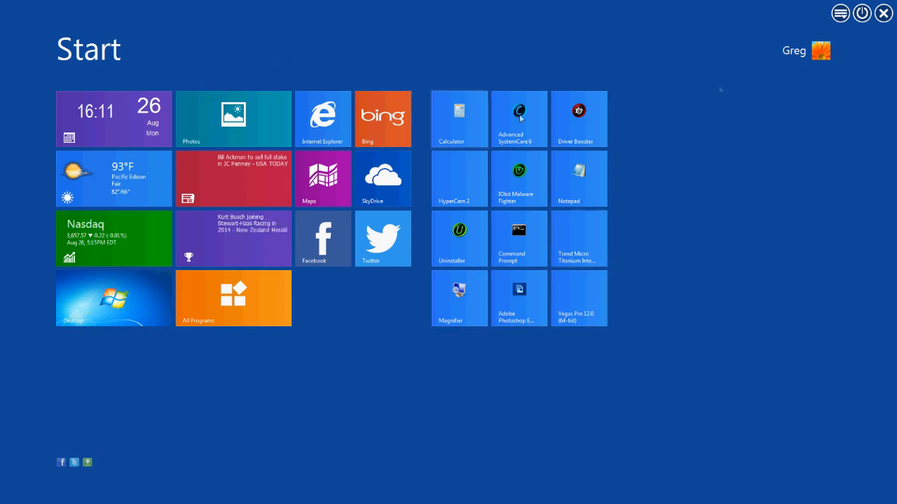
pyautogui.moveTo(350, 41)
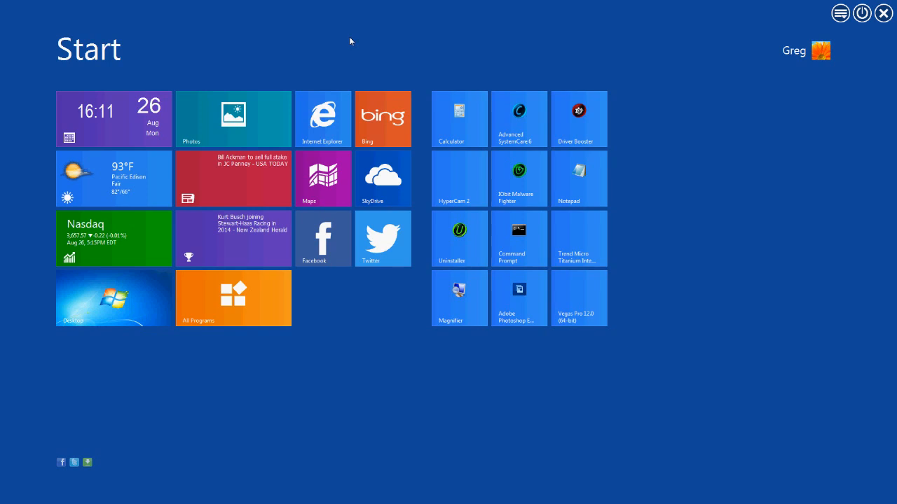
pyautogui.moveTo(351, 28)
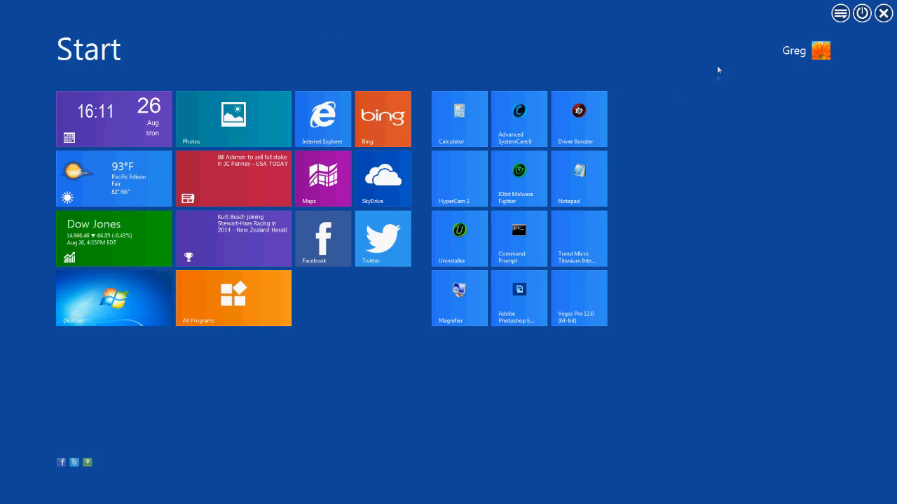
pyautogui.moveTo(294, 61)
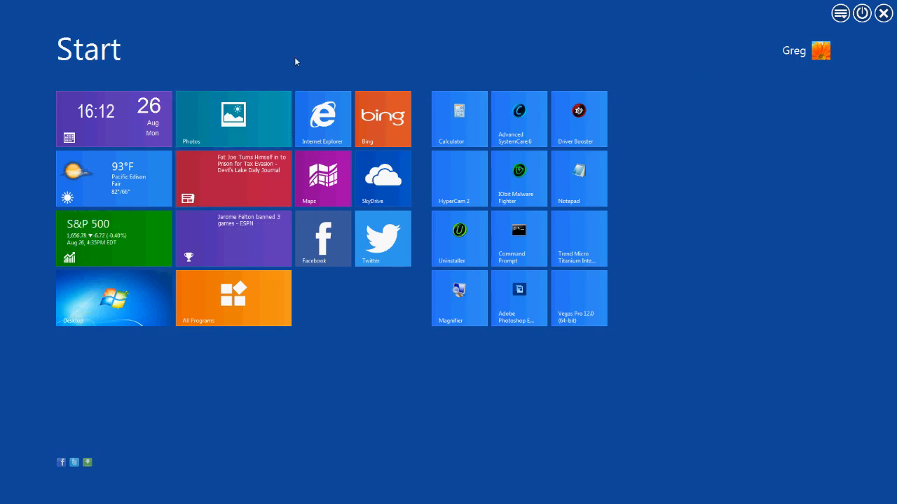
pyautogui.moveTo(614, 404)
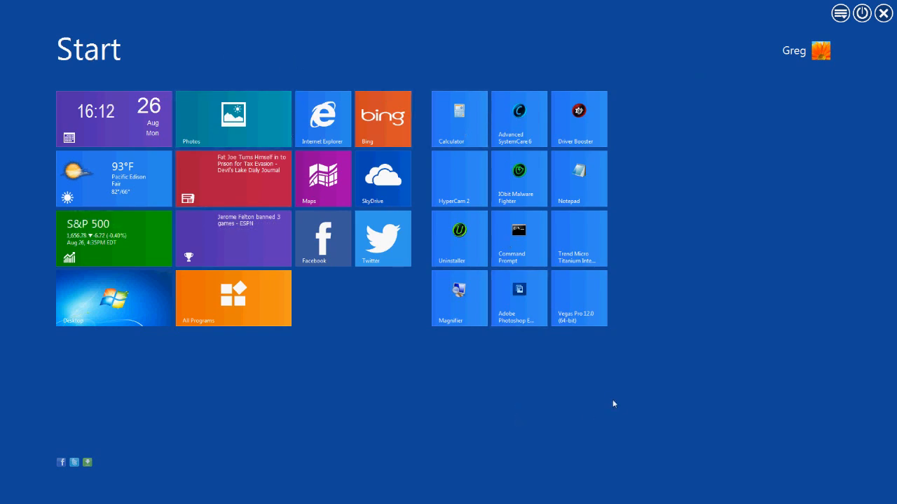
pyautogui.moveTo(132, 307)
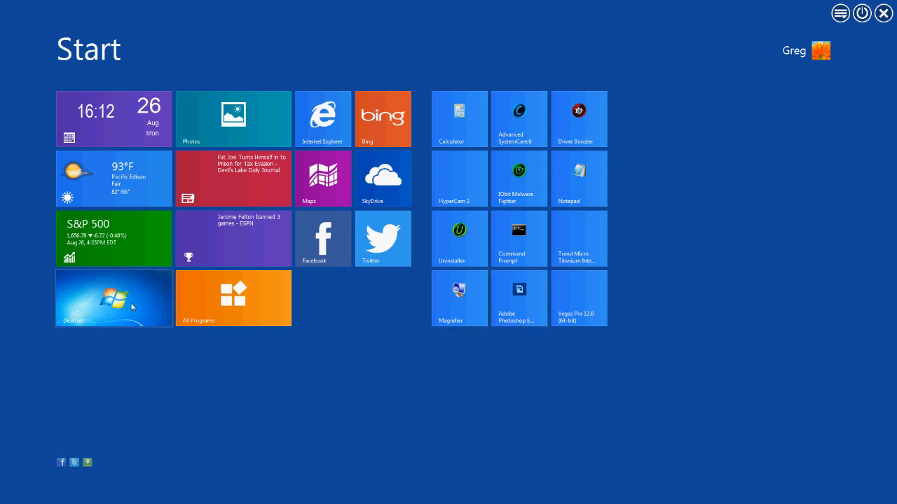
# Return to the Windows 7 desktop via the Start screen's Desktop tile.
pyautogui.click(112, 297)
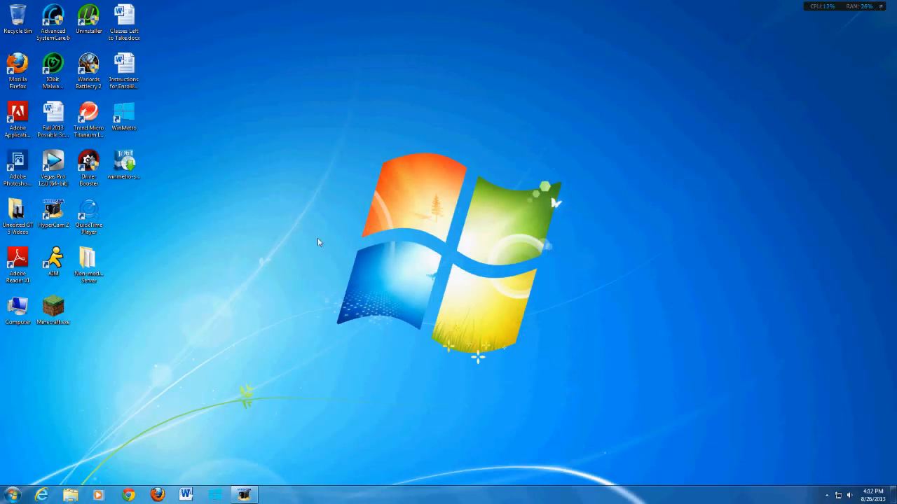
pyautogui.moveTo(440, 115)
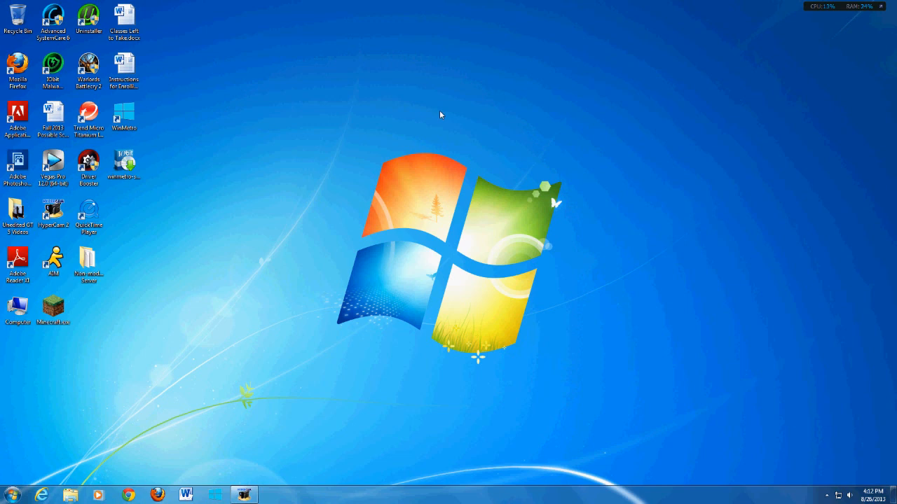
pyautogui.moveTo(892, 171)
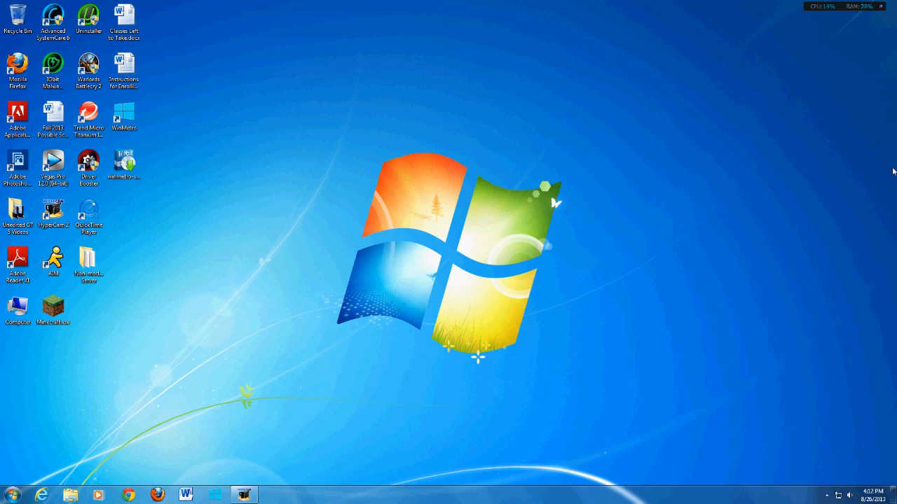
pyautogui.moveTo(883, 406)
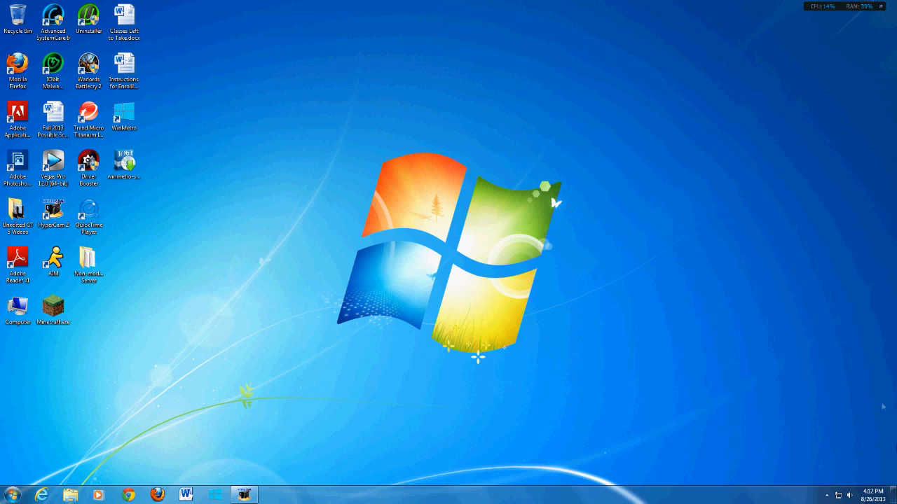
pyautogui.moveTo(894, 176)
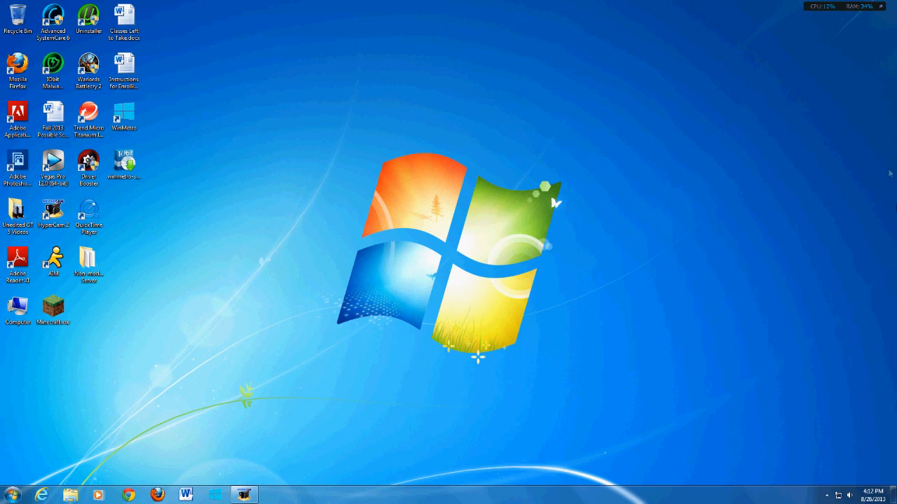
pyautogui.moveTo(863, 483)
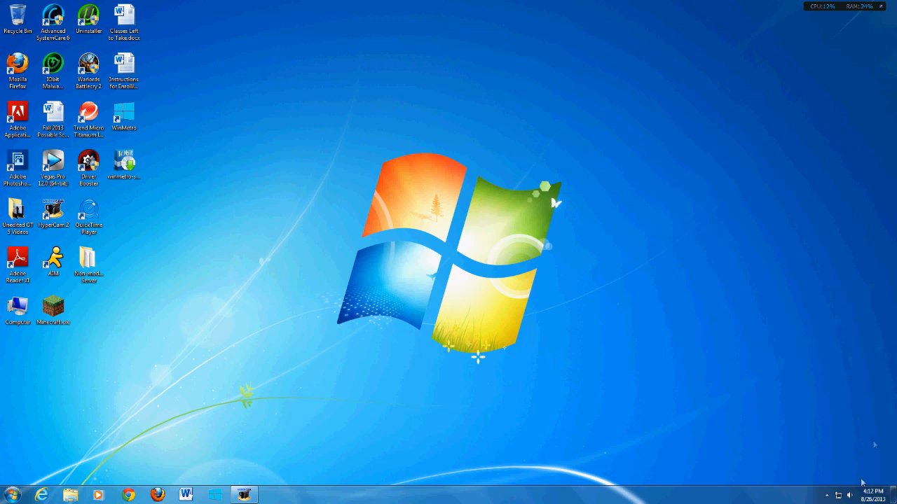
pyautogui.moveTo(893, 317)
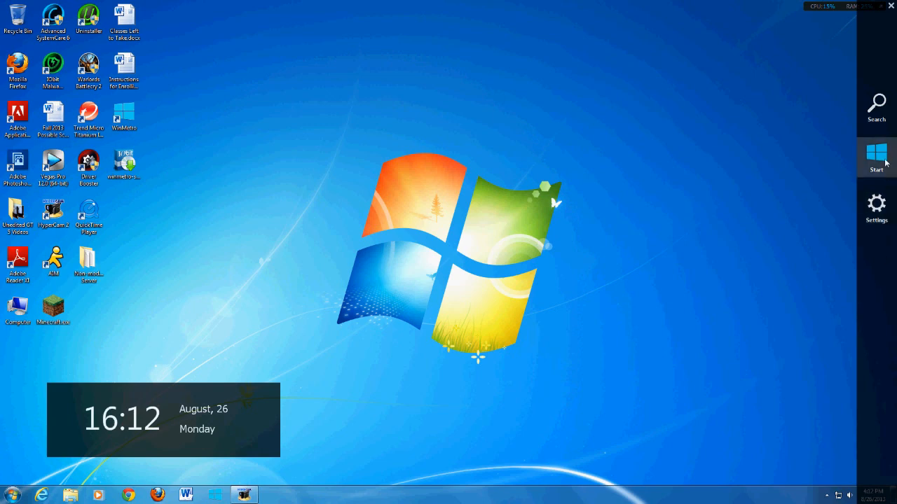
pyautogui.click(875, 157)
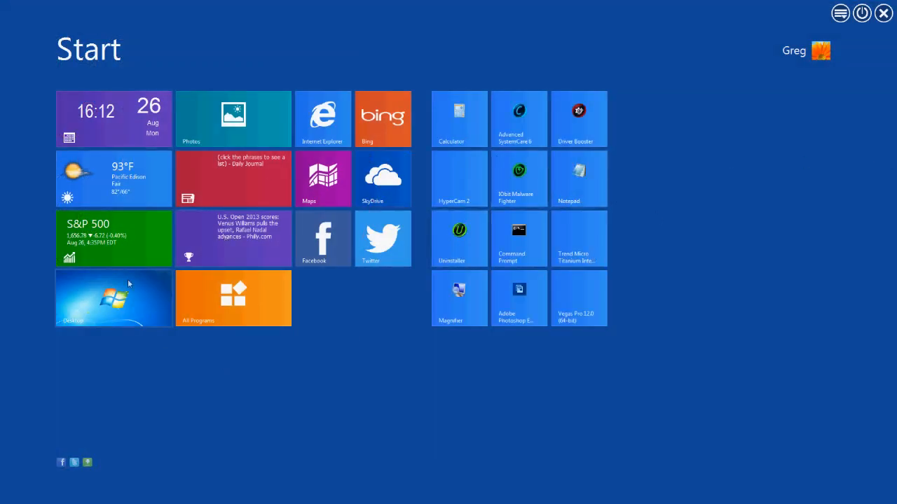
pyautogui.click(112, 297)
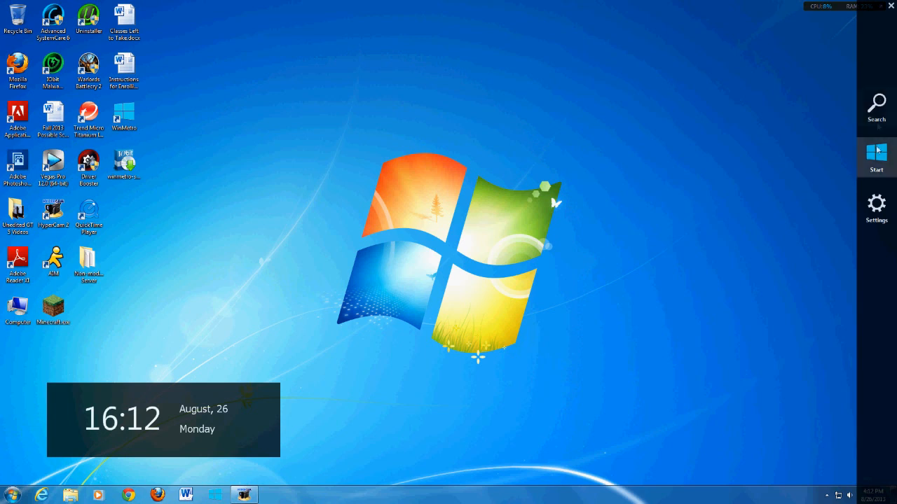
pyautogui.moveTo(875, 207)
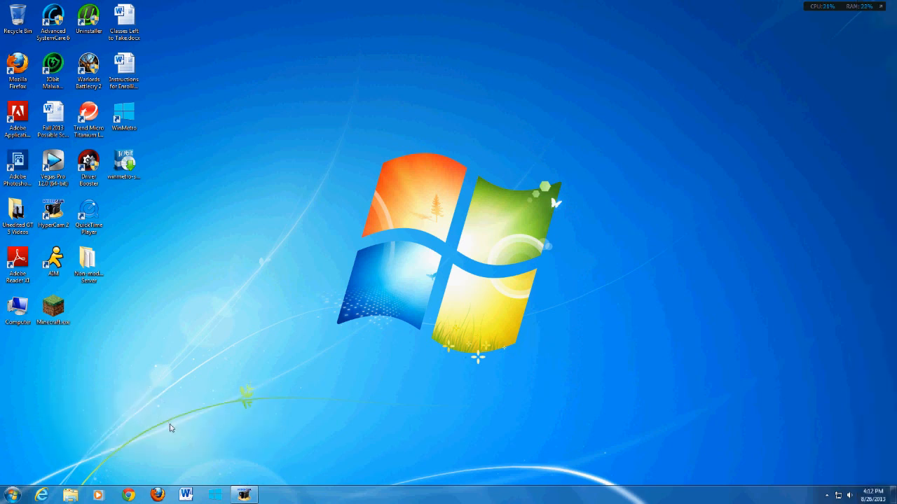
pyautogui.moveTo(174, 385)
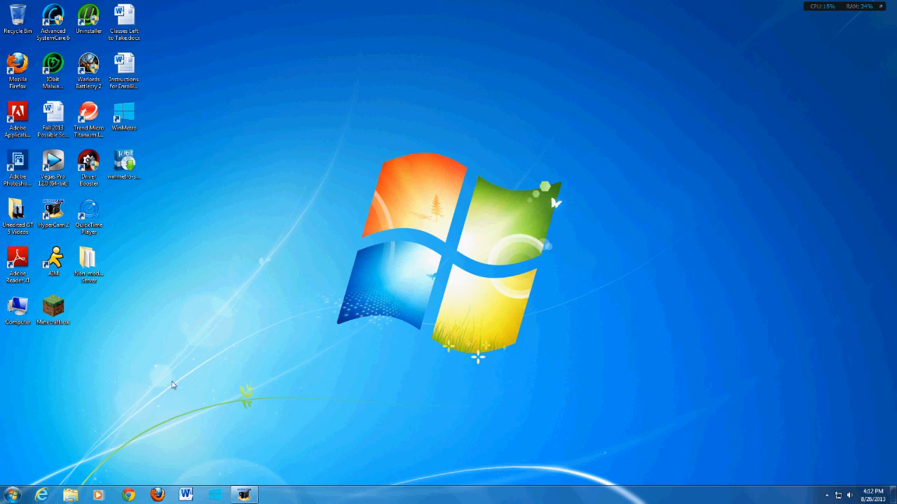
pyautogui.moveTo(283, 400)
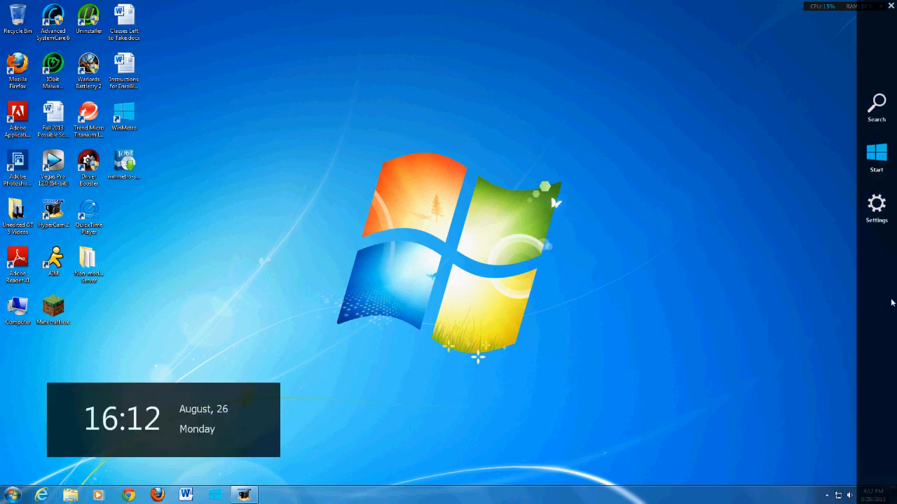
# Bring up the WinMetro Settings panel with network, volume and power options over the desktop.
pyautogui.click(877, 209)
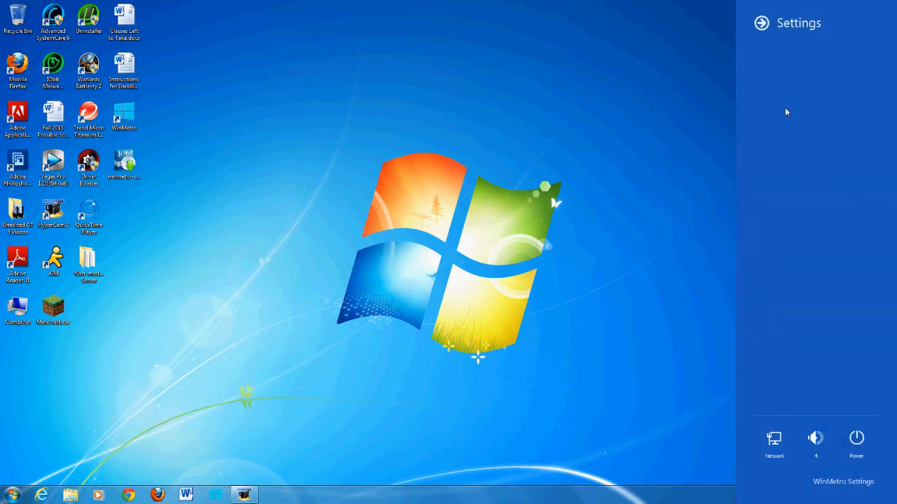
pyautogui.moveTo(827, 379)
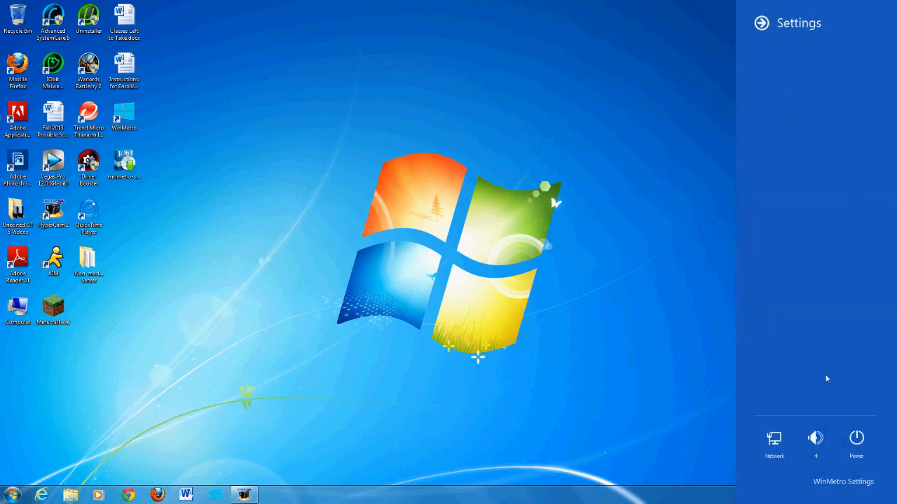
pyautogui.moveTo(815, 444)
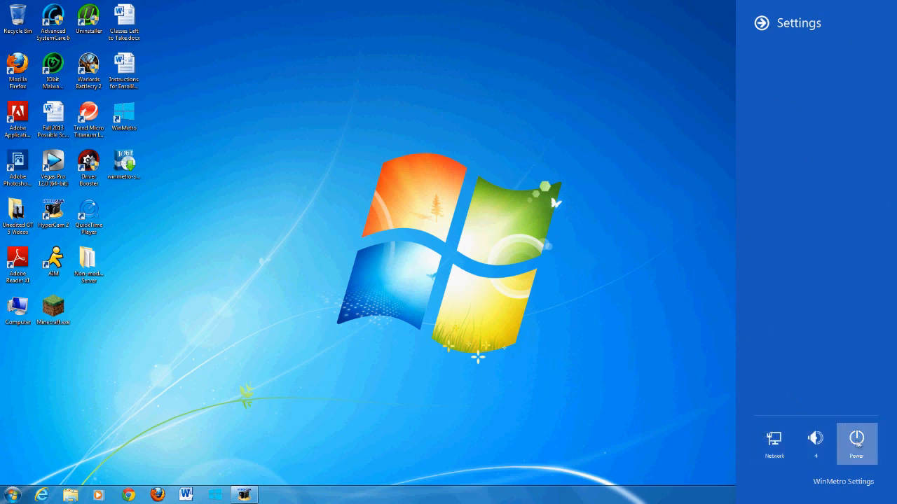
pyautogui.moveTo(768, 33)
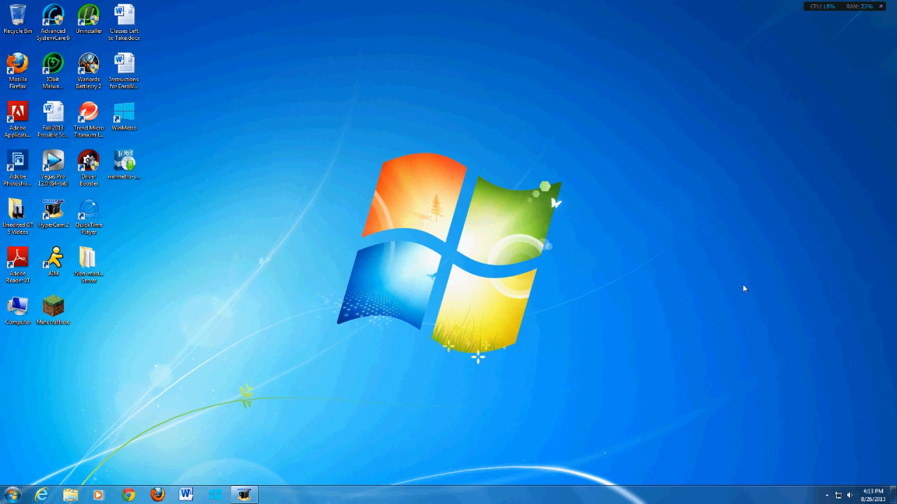
pyautogui.moveTo(762, 356)
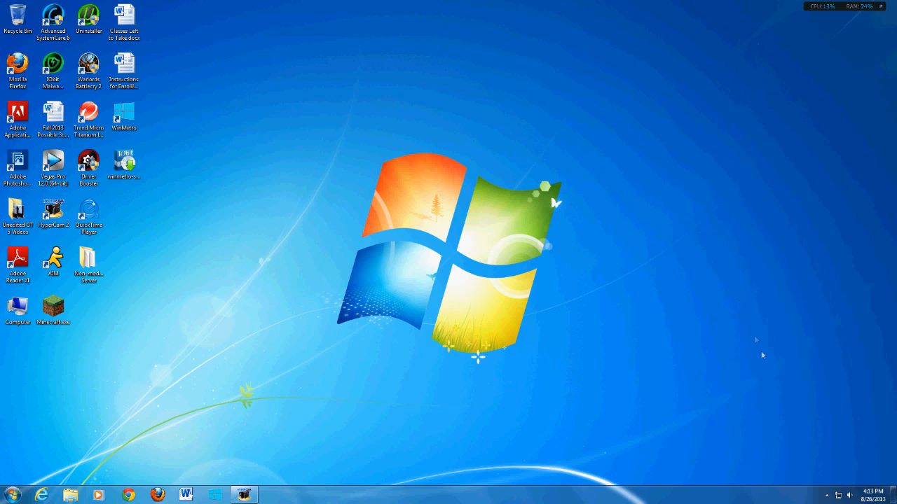
pyautogui.moveTo(697, 213)
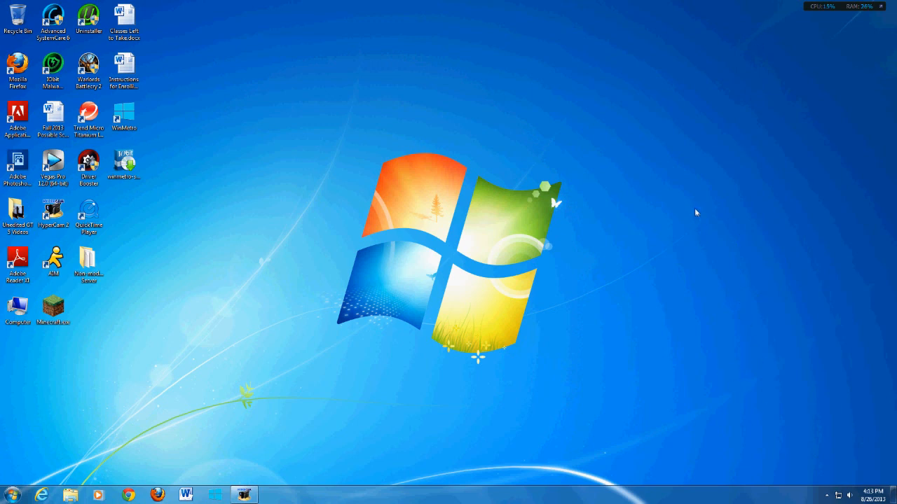
pyautogui.moveTo(353, 31)
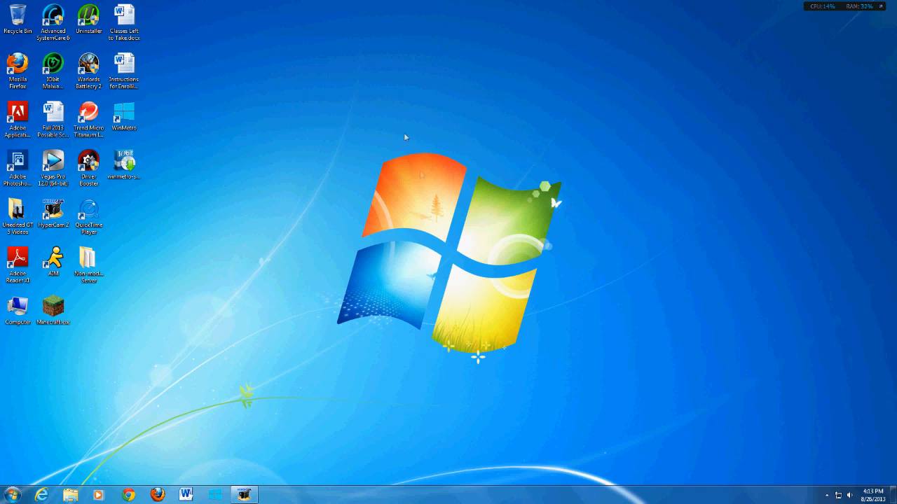
pyautogui.moveTo(213, 147)
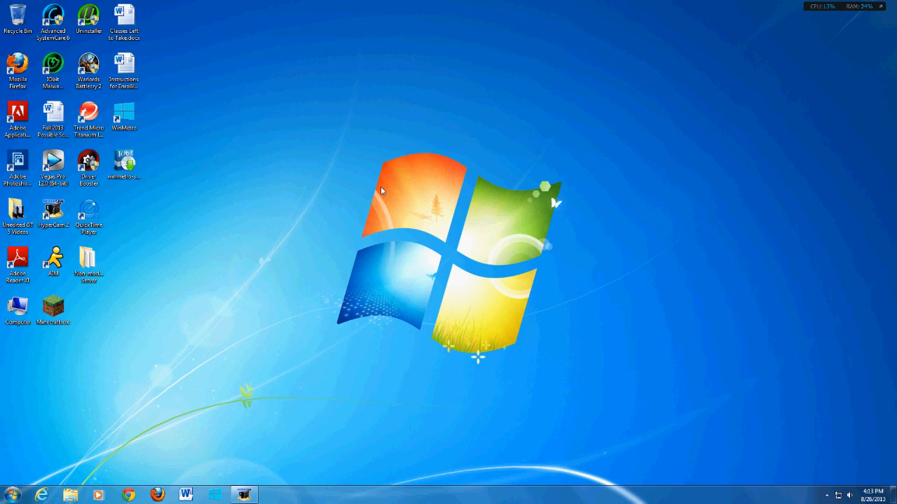
pyautogui.moveTo(317, 255)
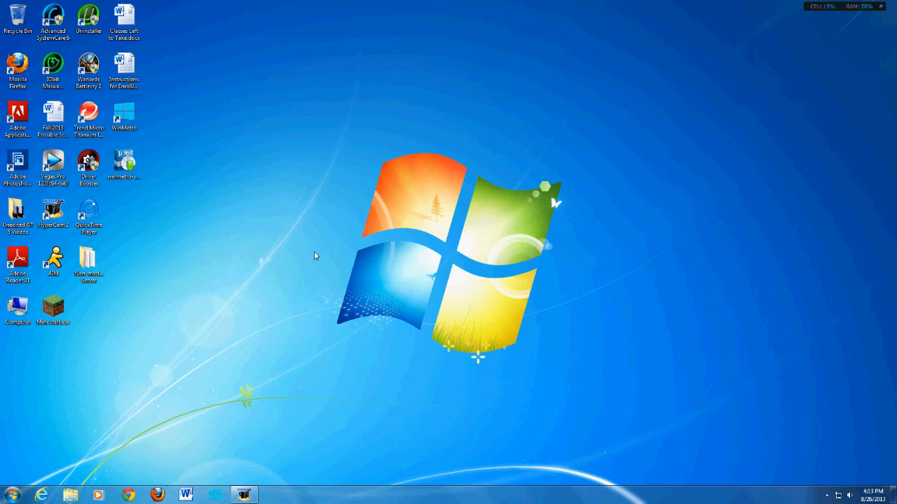
pyautogui.moveTo(307, 206)
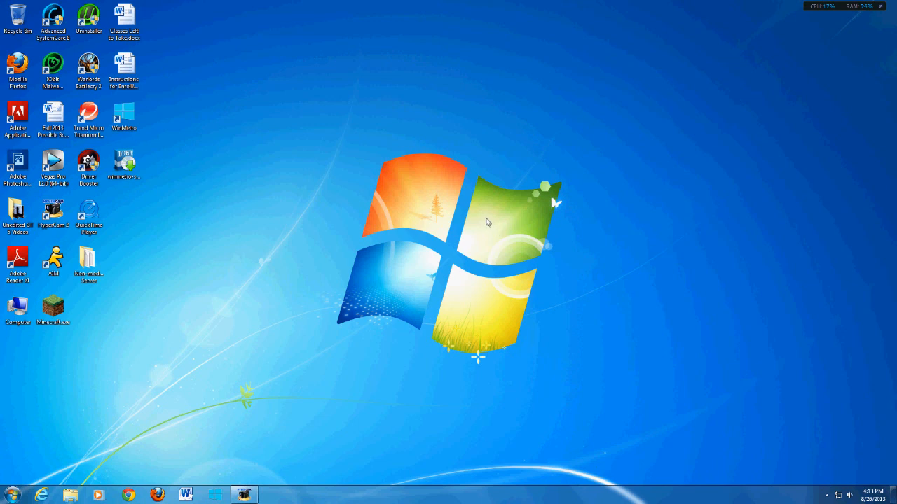
pyautogui.moveTo(468, 196)
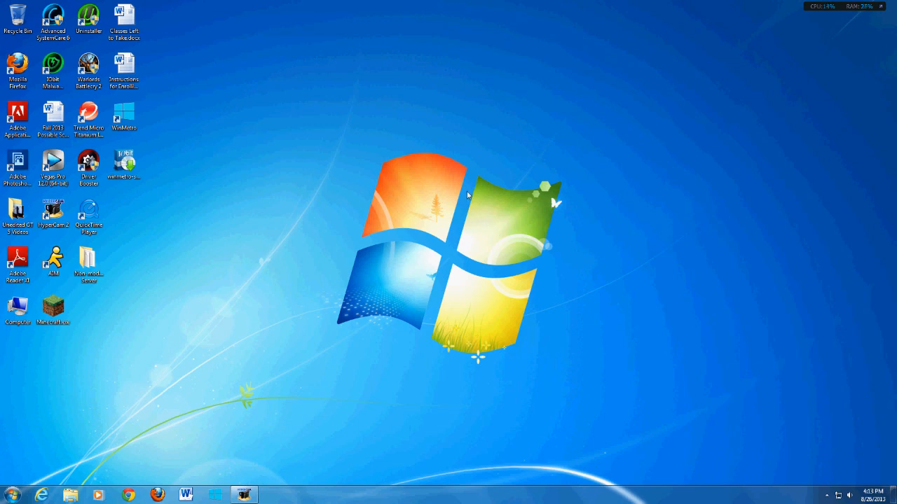
pyautogui.moveTo(465, 193)
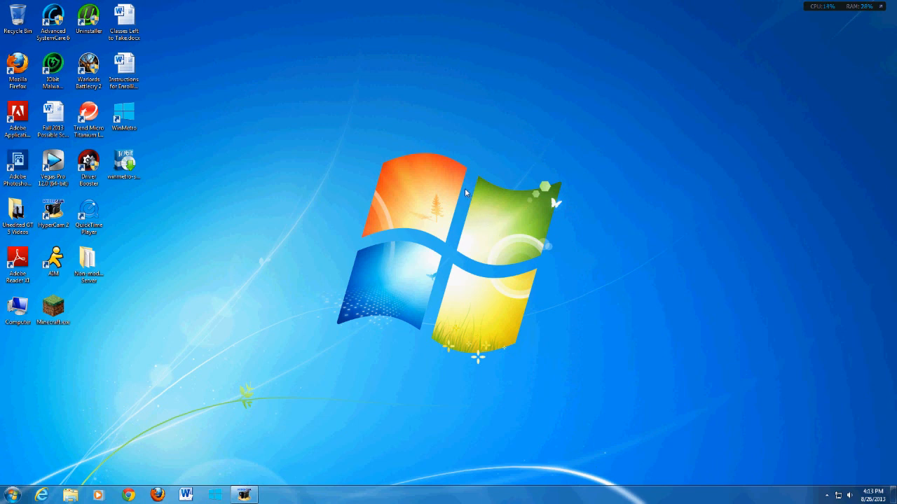
pyautogui.moveTo(471, 167)
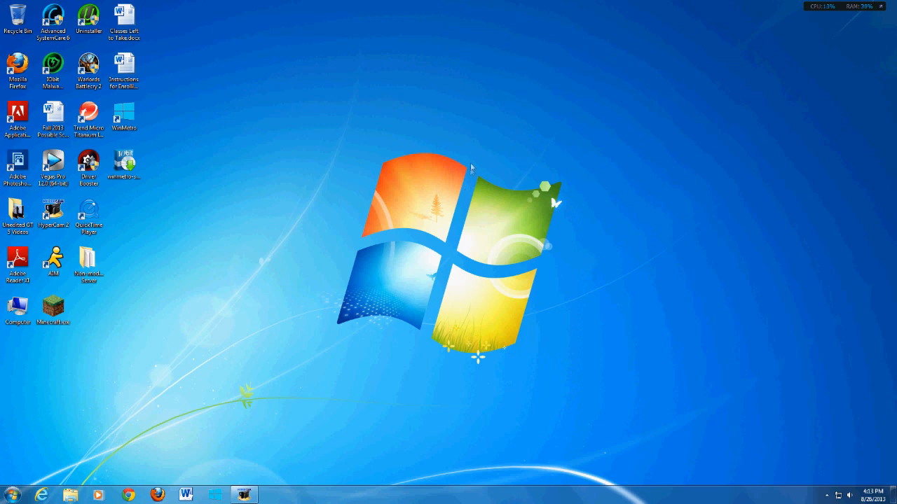
pyautogui.moveTo(437, 302)
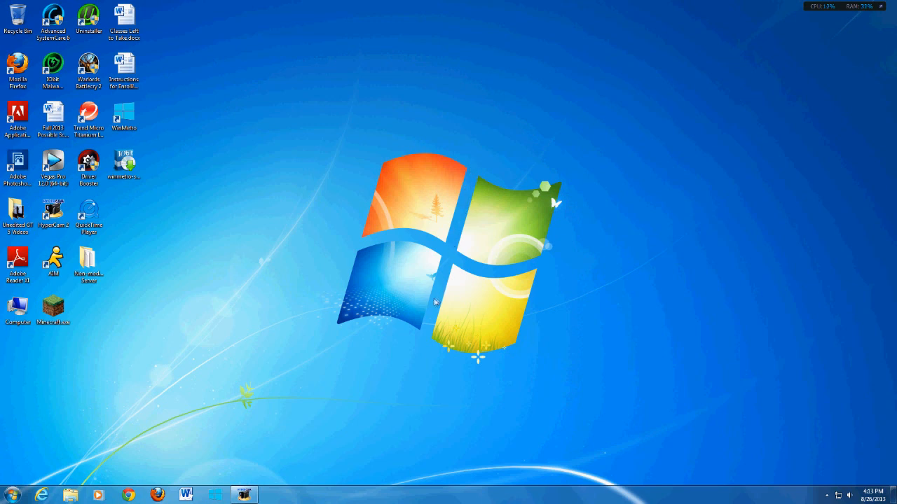
pyautogui.moveTo(365, 172)
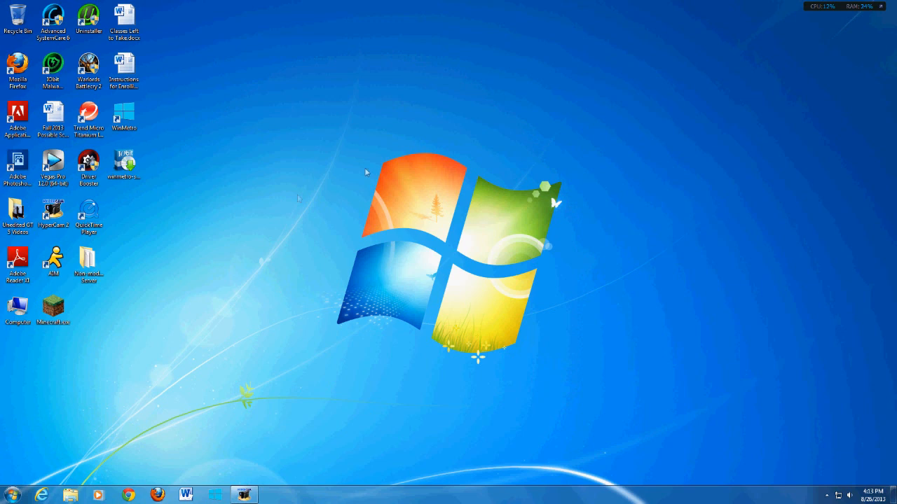
pyautogui.moveTo(467, 203)
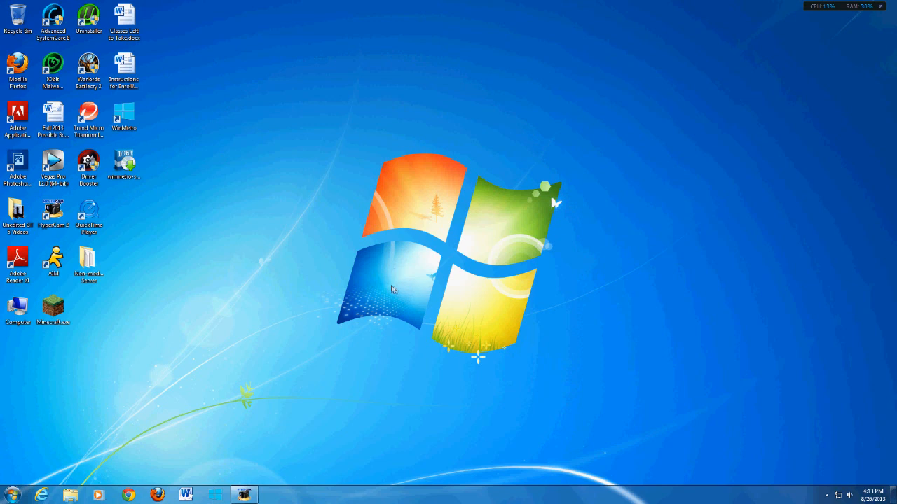
pyautogui.moveTo(658, 241)
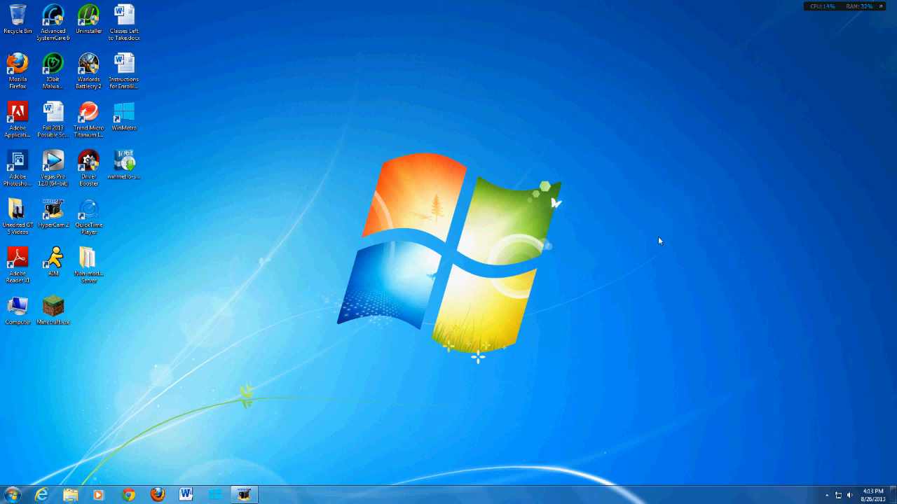
pyautogui.moveTo(375, 253)
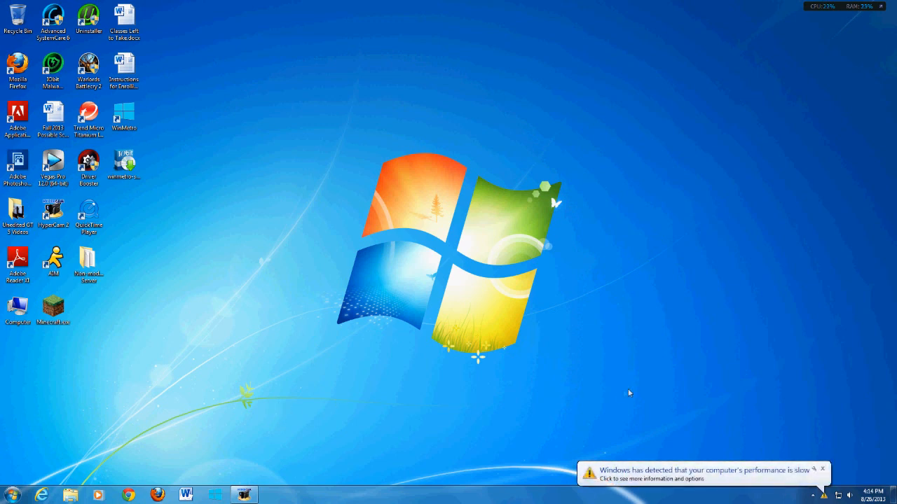
pyautogui.moveTo(199, 199)
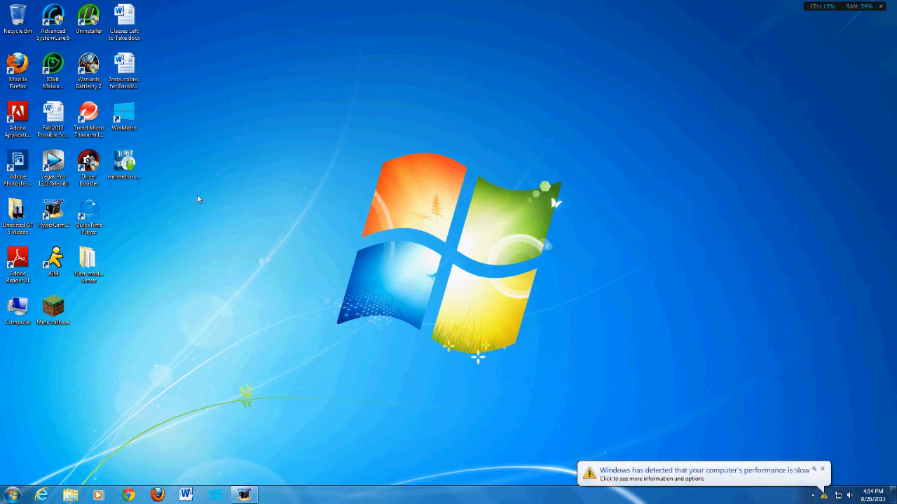
pyautogui.moveTo(221, 177)
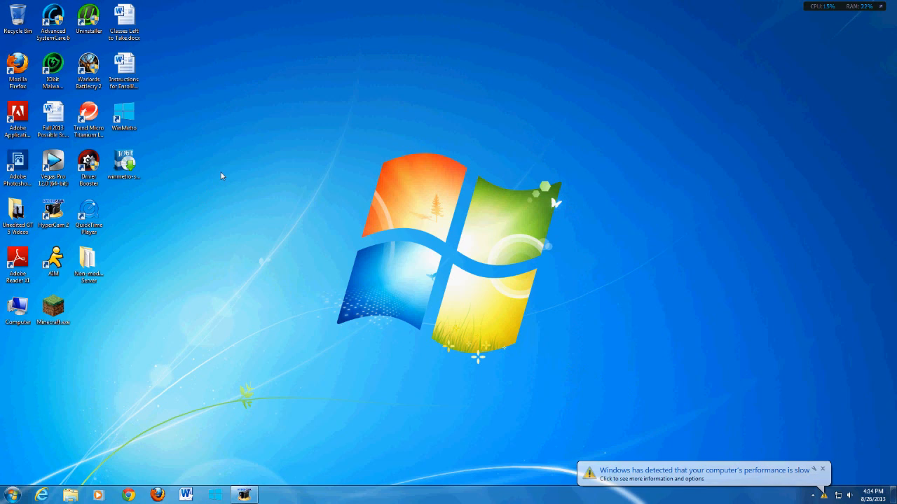
pyautogui.moveTo(457, 157)
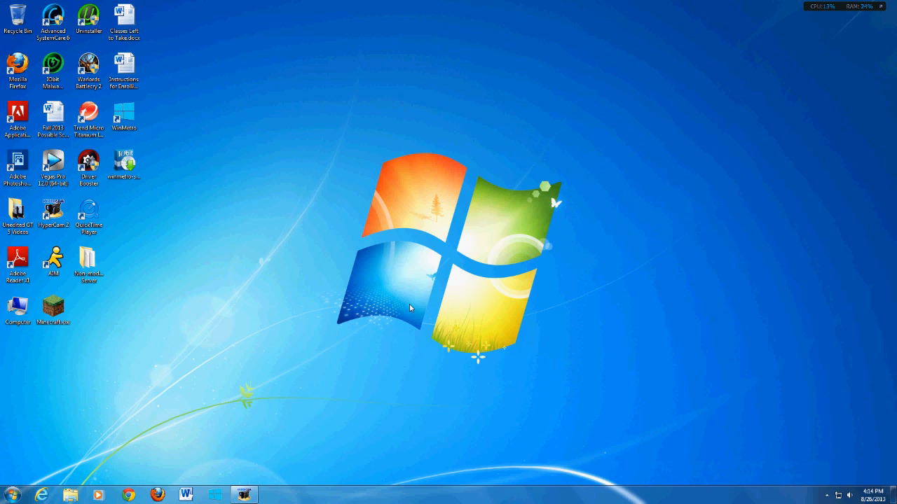
pyautogui.moveTo(330, 407)
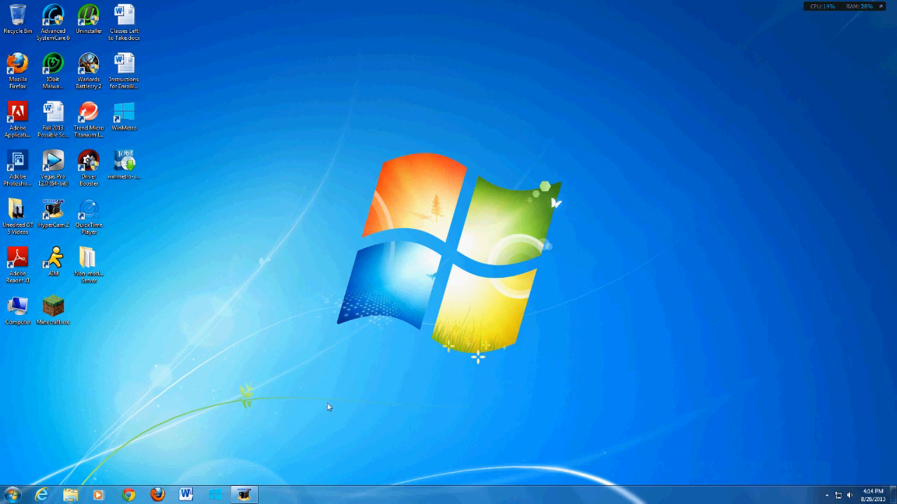